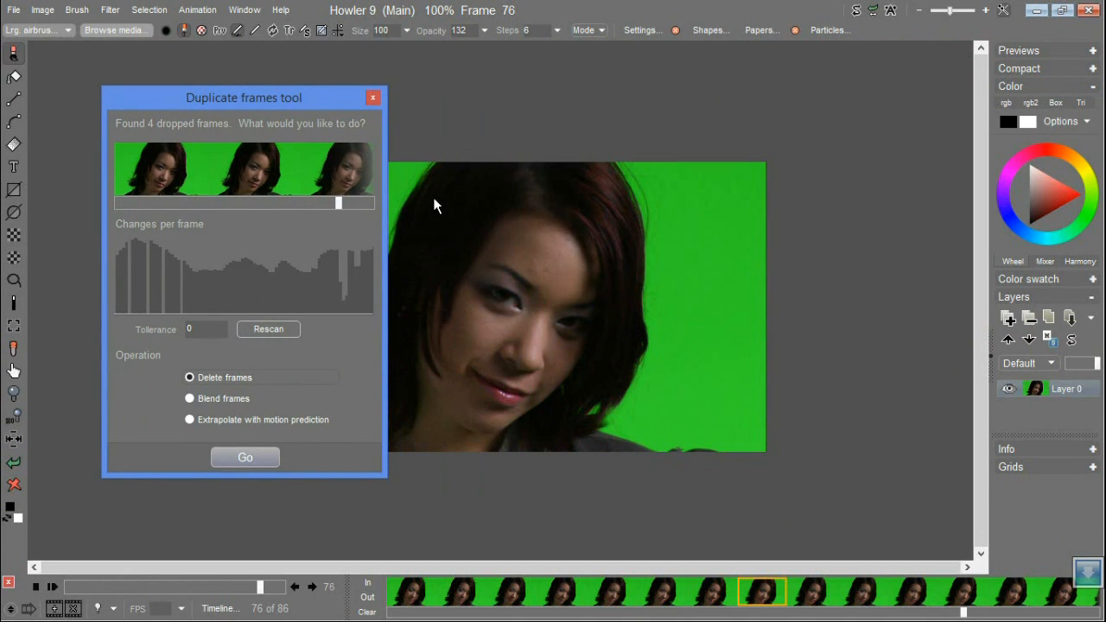
{"action": "mouse_move", "coordinate": [653, 260]}
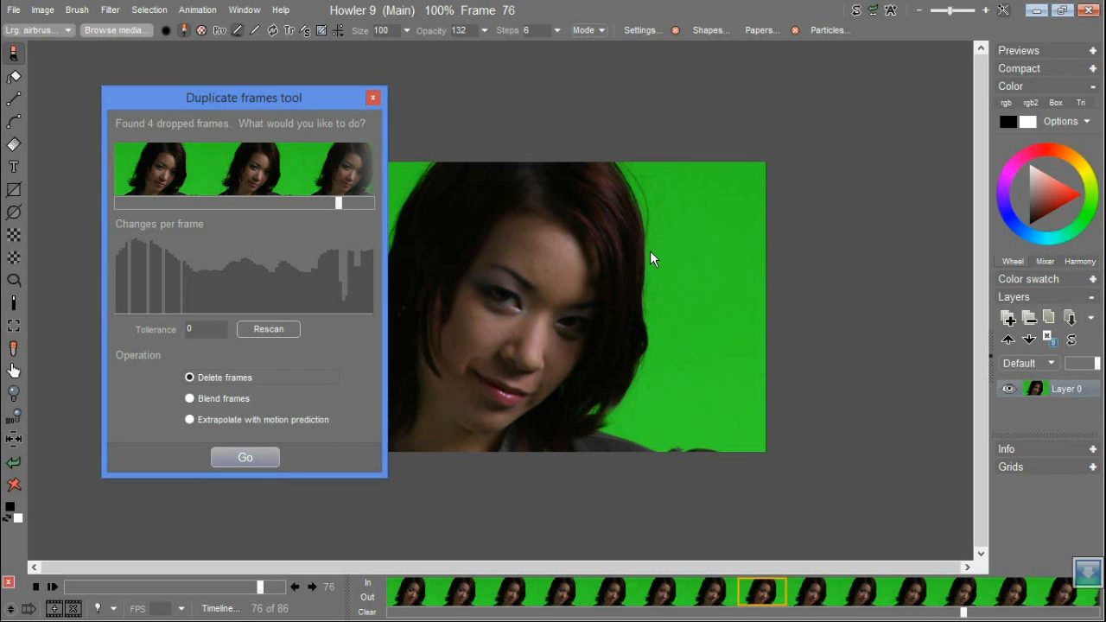
{"action": "mouse_move", "coordinate": [648, 257]}
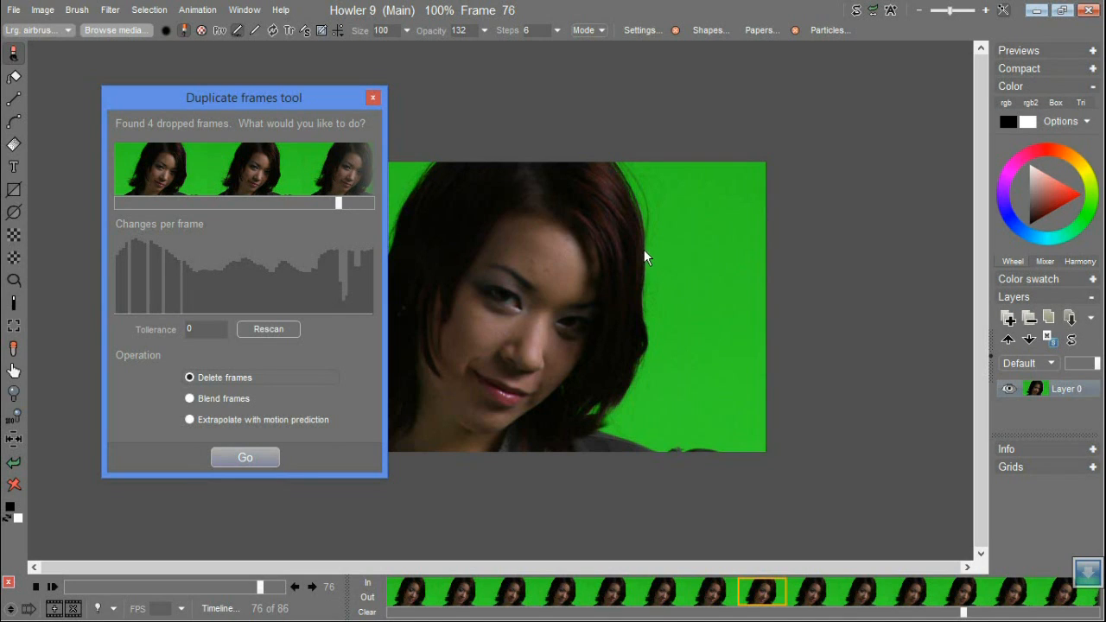
{"action": "mouse_move", "coordinate": [455, 333]}
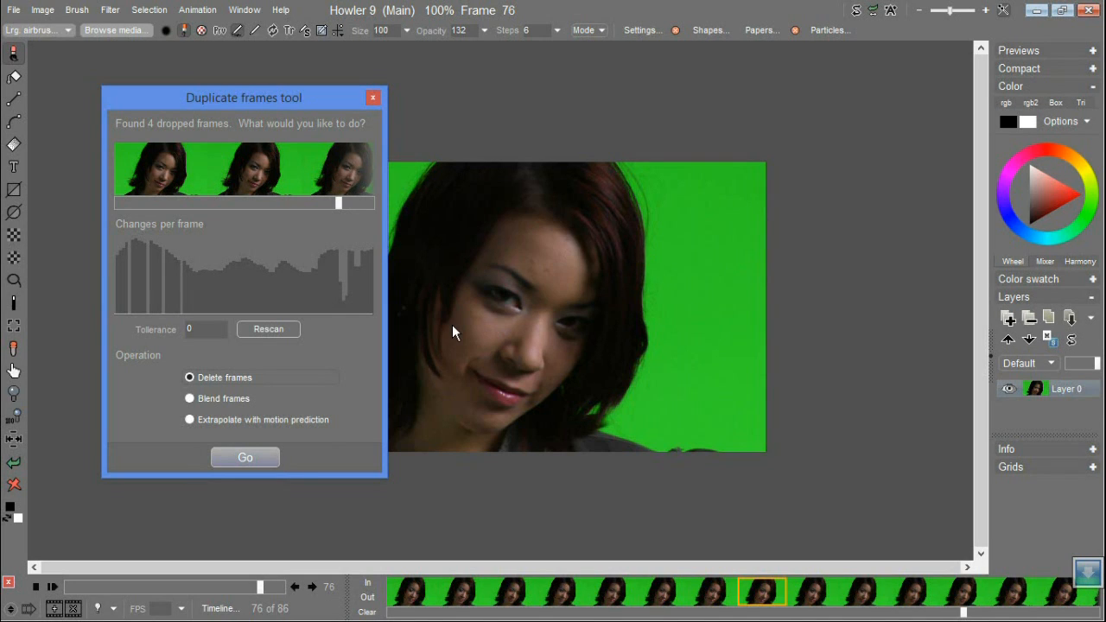
{"action": "mouse_move", "coordinate": [371, 335]}
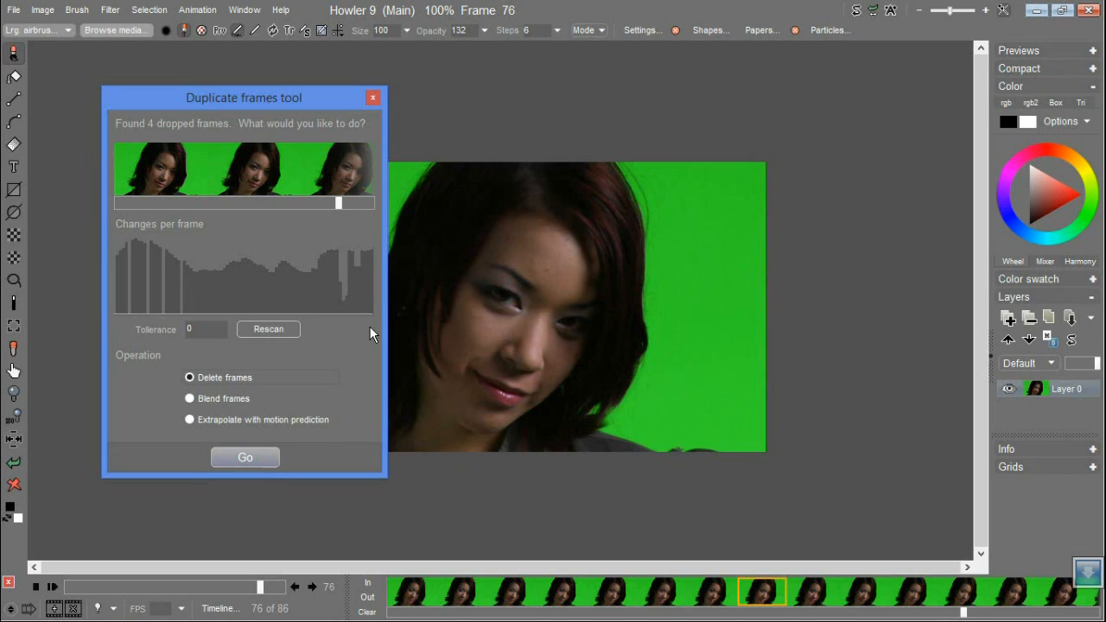
{"action": "mouse_move", "coordinate": [362, 331]}
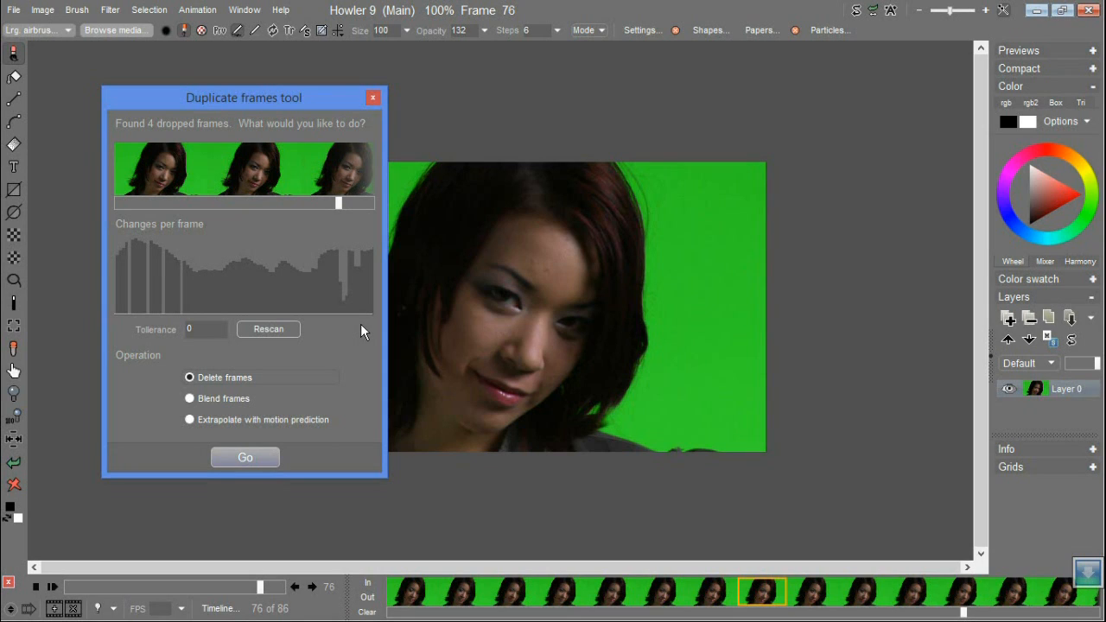
{"action": "mouse_move", "coordinate": [141, 252]}
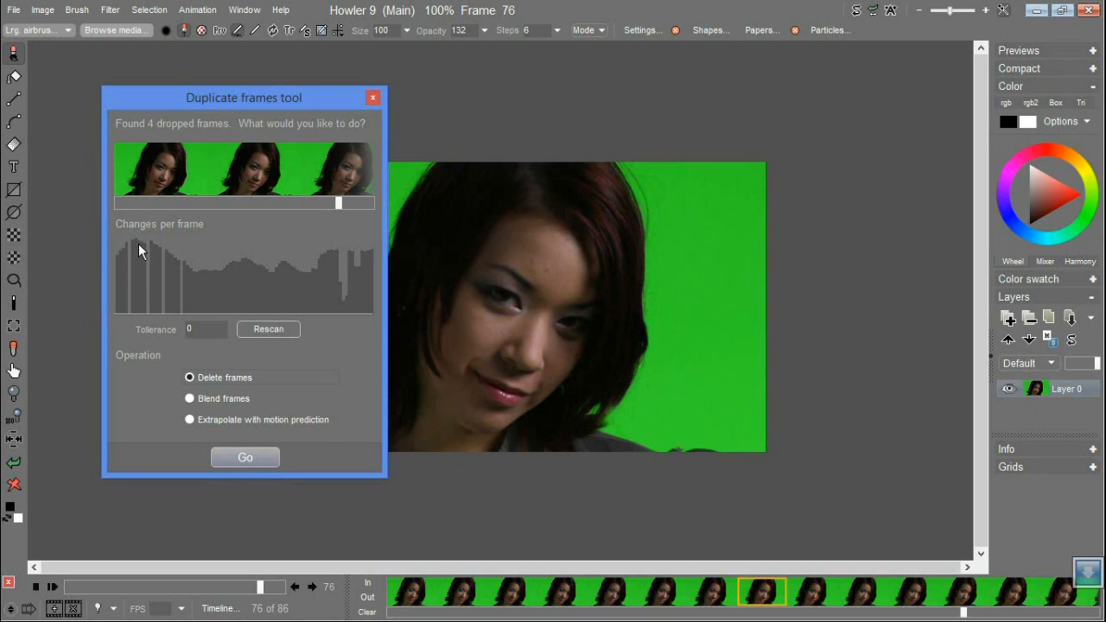
{"action": "mouse_move", "coordinate": [182, 329]}
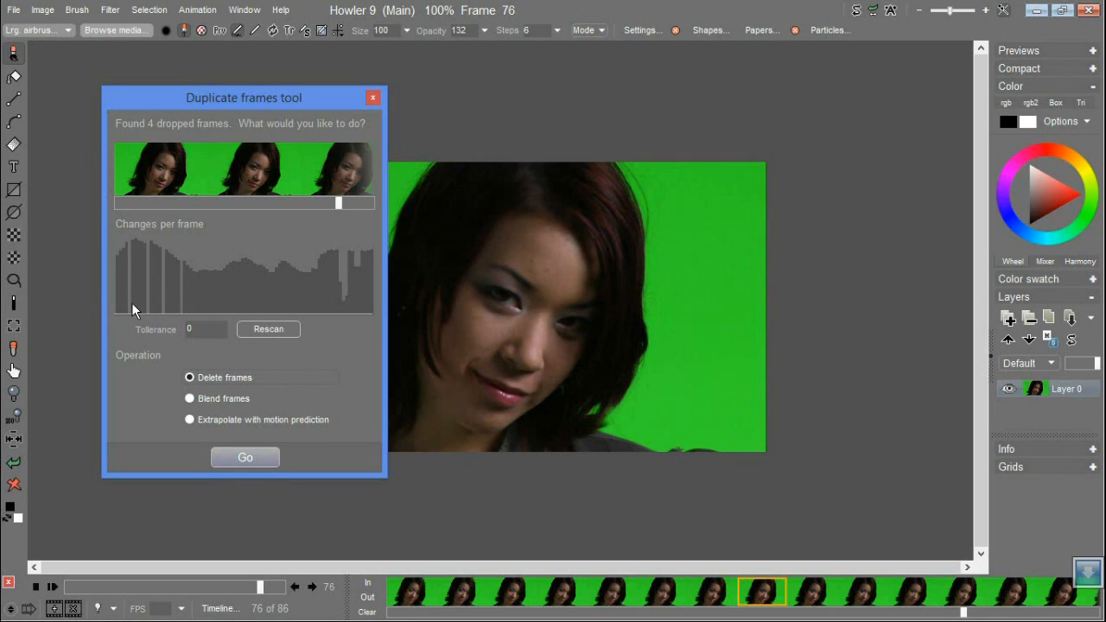
{"action": "mouse_move", "coordinate": [132, 321]}
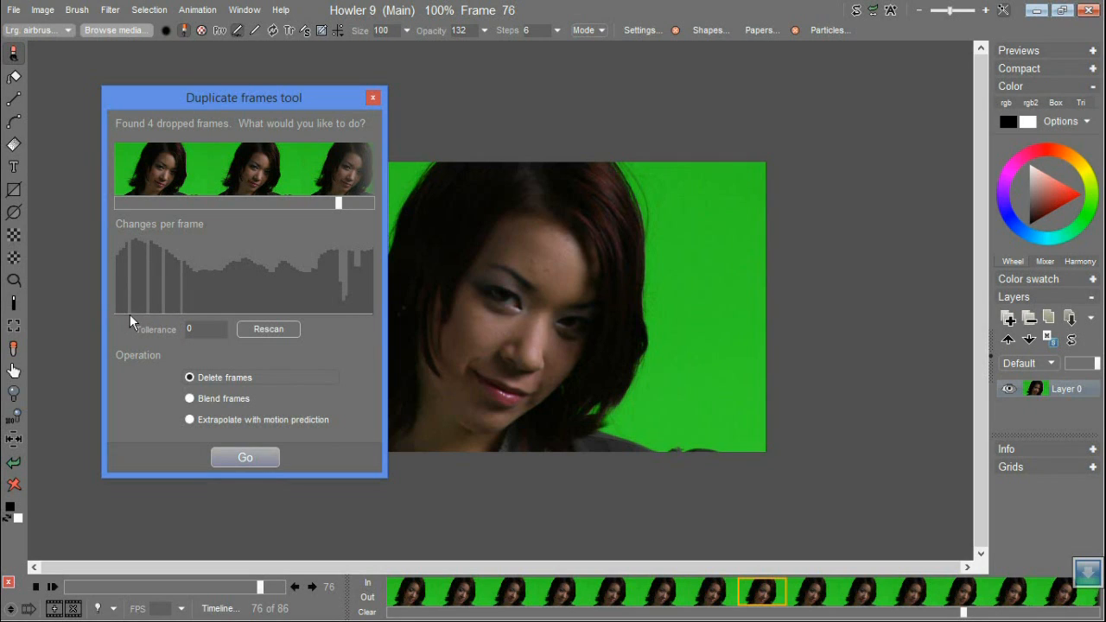
{"action": "mouse_move", "coordinate": [350, 291]}
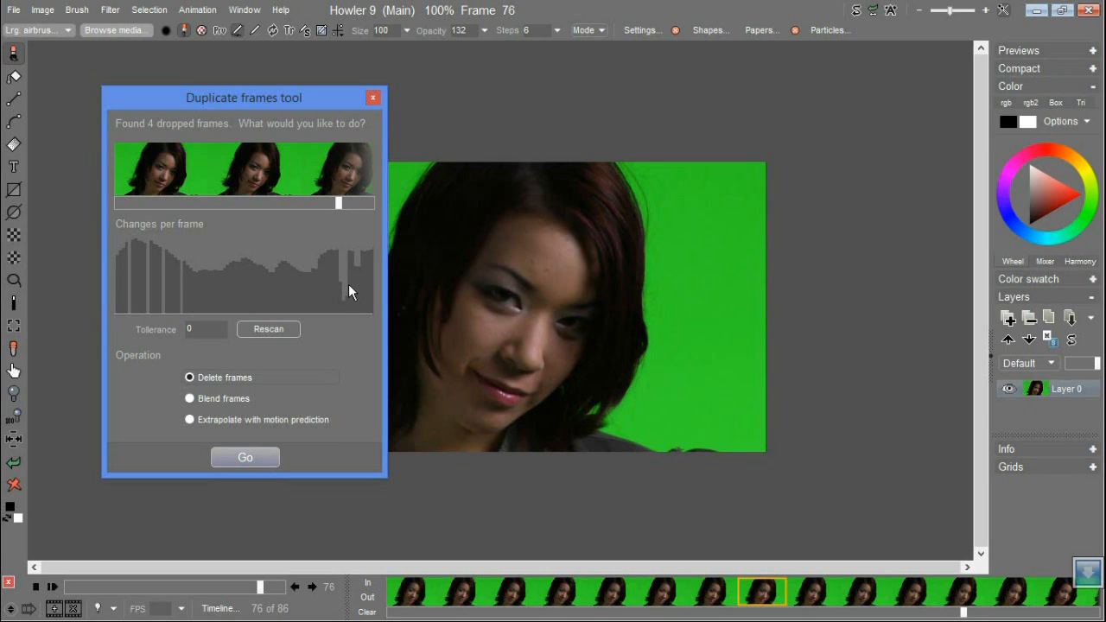
{"action": "mouse_move", "coordinate": [340, 300]}
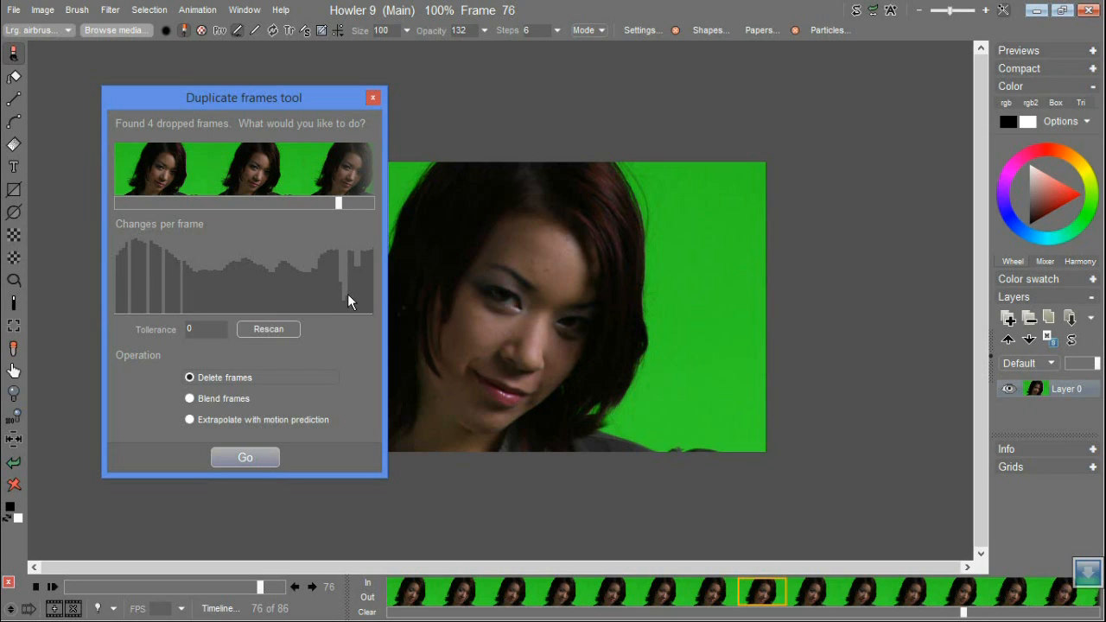
{"action": "mouse_move", "coordinate": [345, 317]}
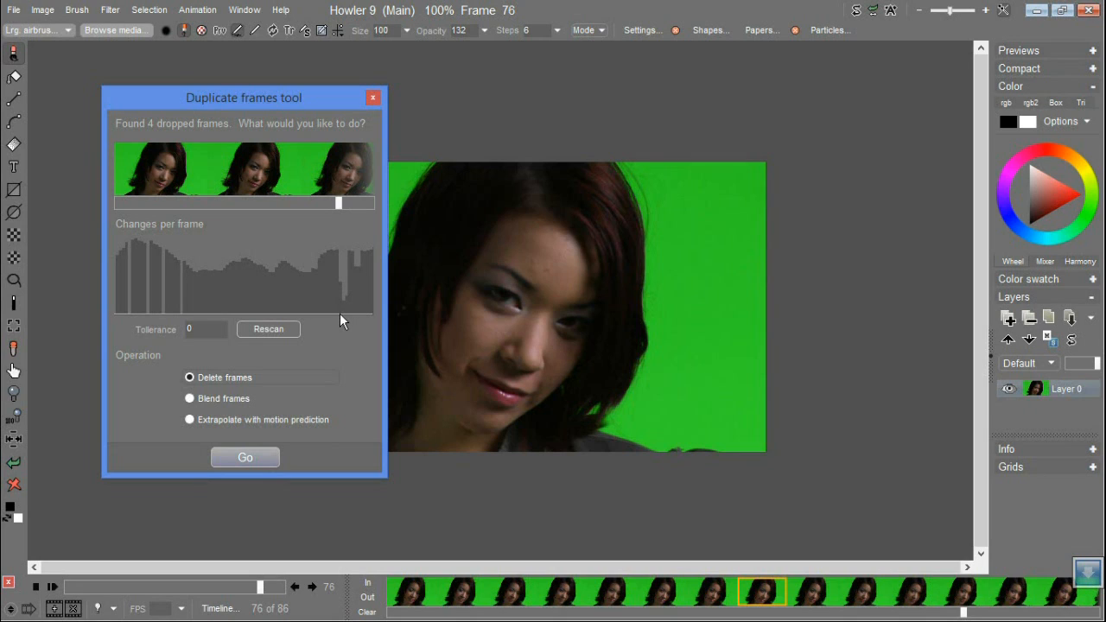
{"action": "mouse_move", "coordinate": [242, 316]}
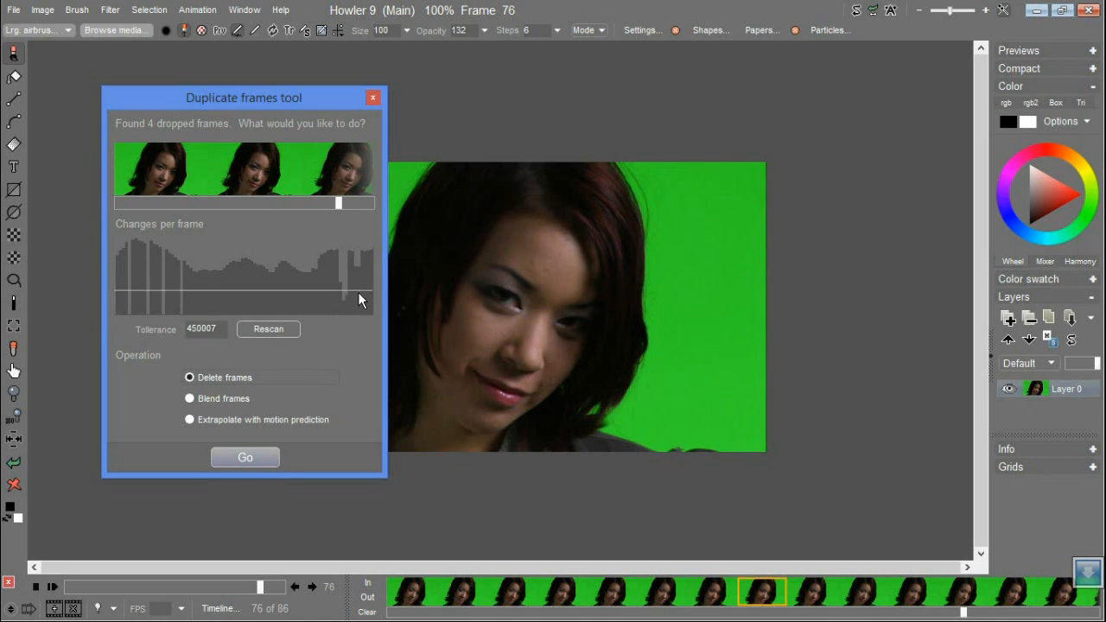
- Rescan at tolerance 481042 for six dropped frames, then raise the threshold to 729321
{"action": "left_click", "coordinate": [268, 328]}
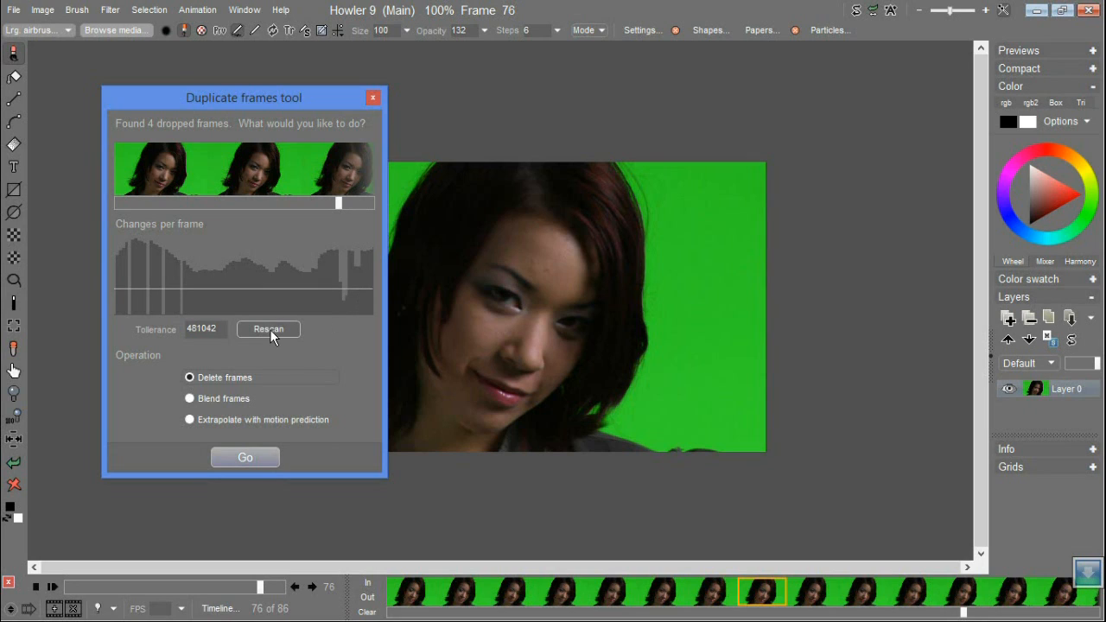
{"action": "left_click", "coordinate": [268, 329]}
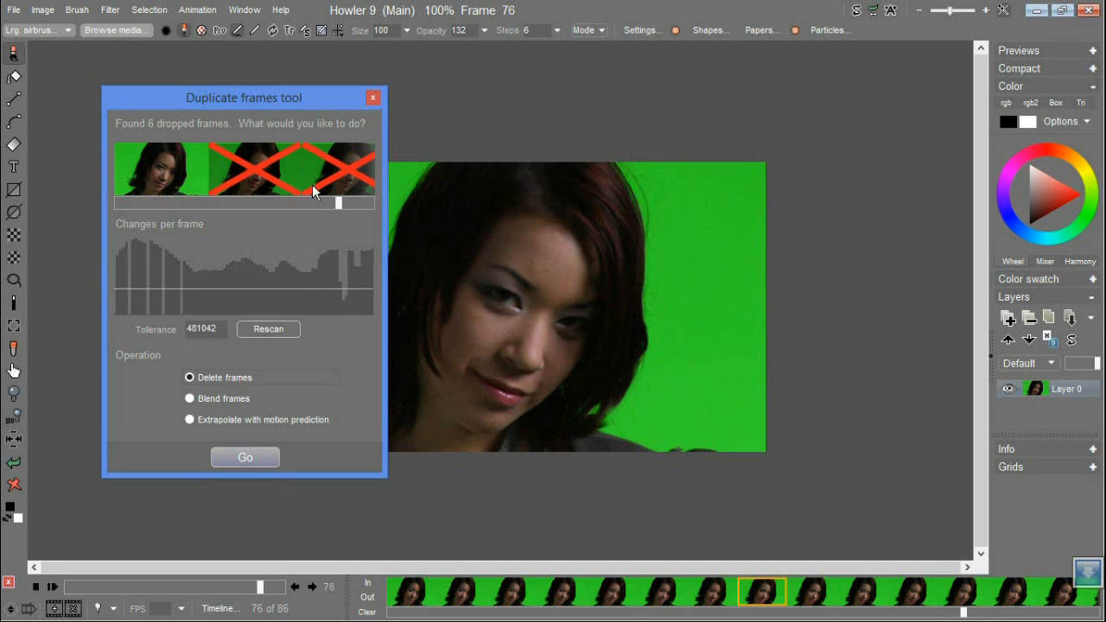
{"action": "left_click_drag", "start_coordinate": [333, 203], "coordinate": [346, 203]}
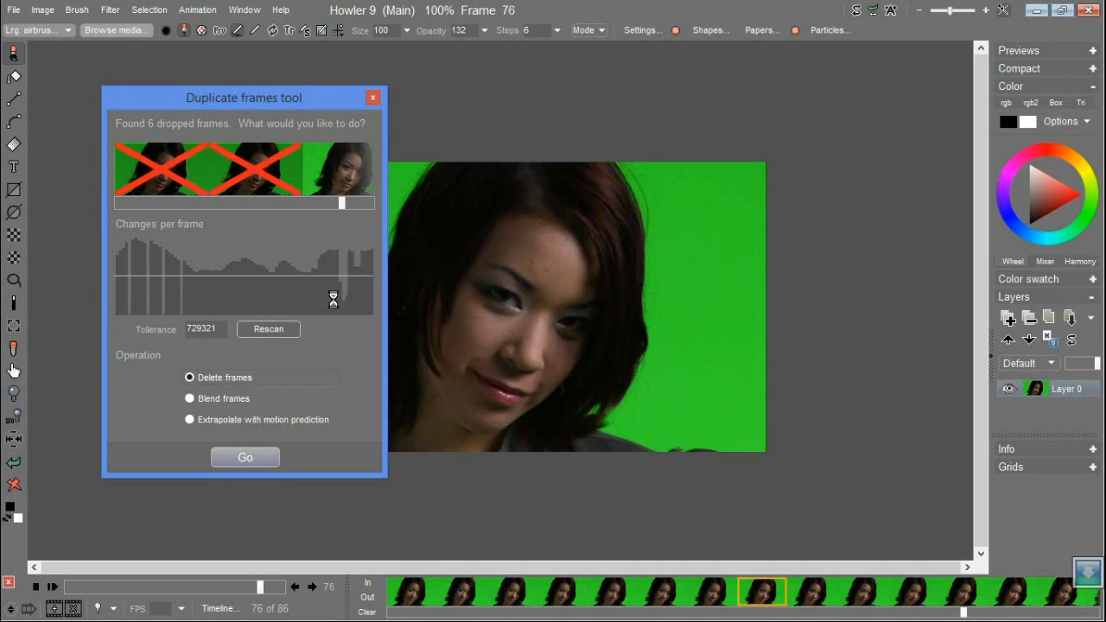
- Rescan the clip at tolerance 729321 to flag seven dropped frames
{"action": "left_click", "coordinate": [268, 328]}
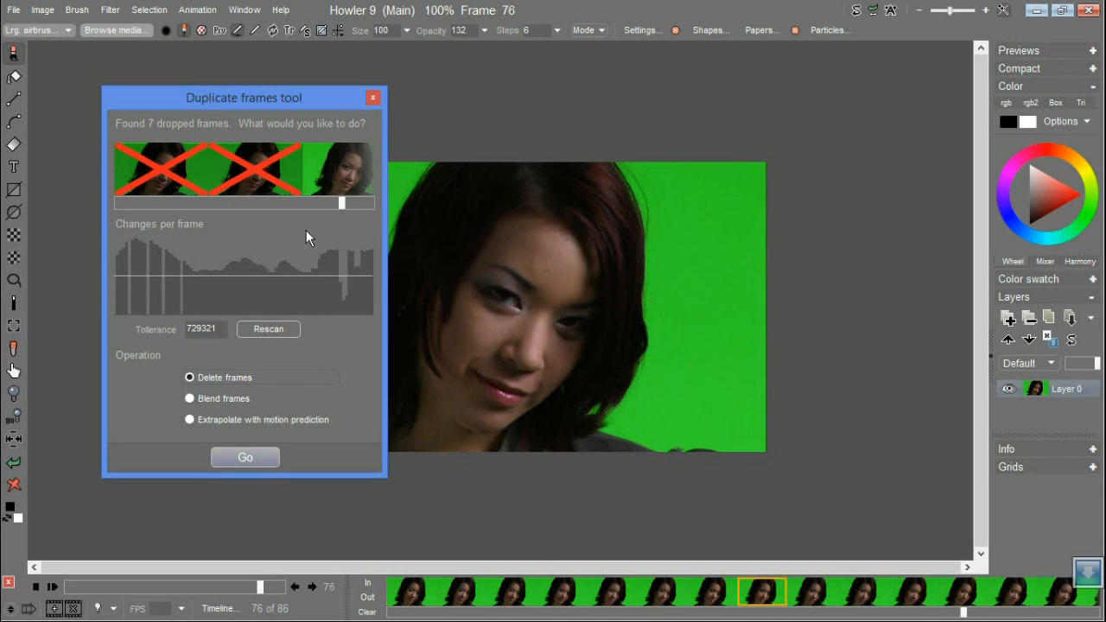
{"action": "mouse_move", "coordinate": [188, 307]}
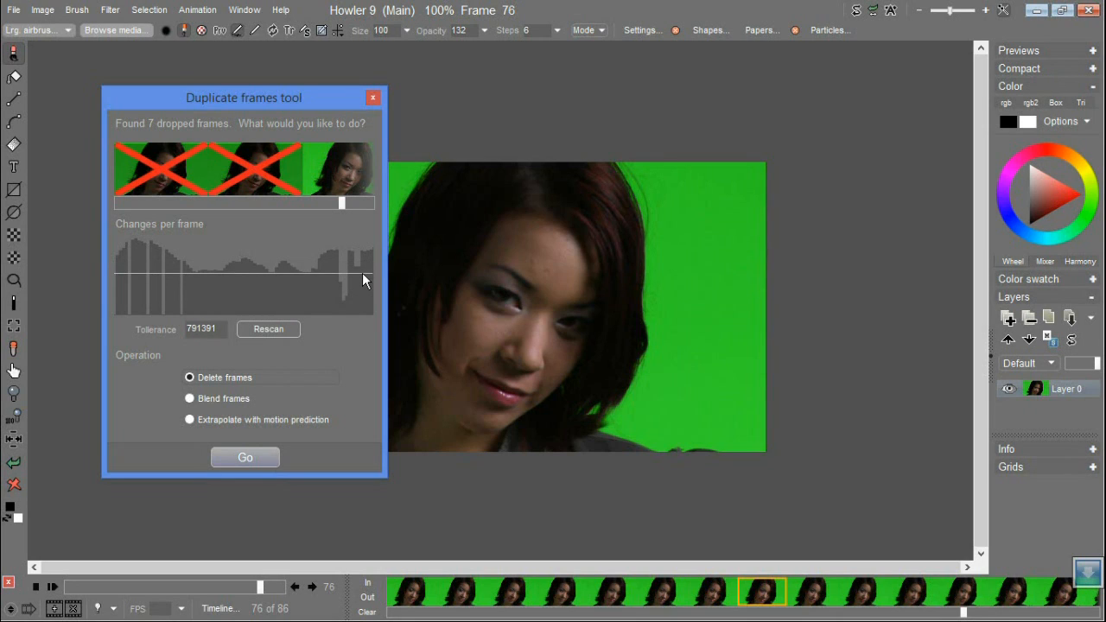
{"action": "mouse_move", "coordinate": [216, 277]}
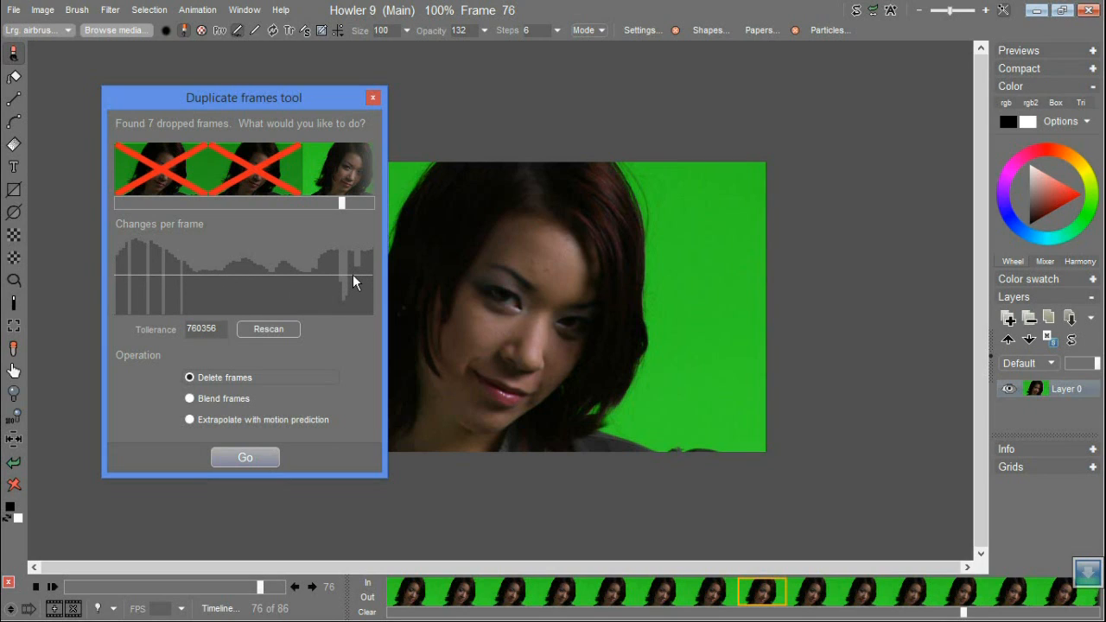
{"action": "mouse_move", "coordinate": [354, 274]}
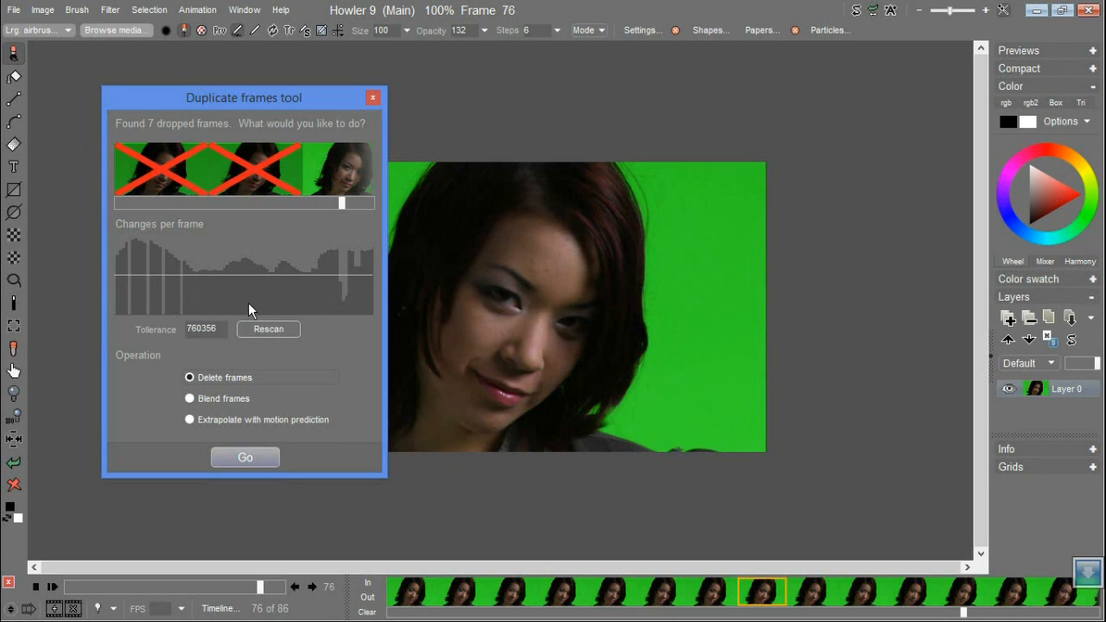
{"action": "mouse_move", "coordinate": [365, 264]}
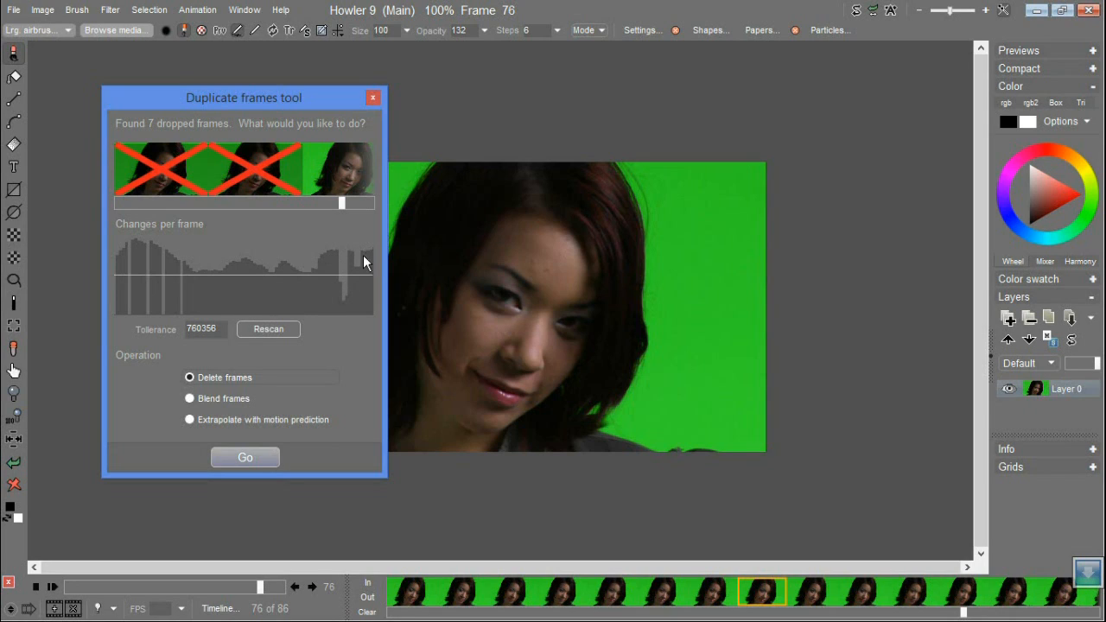
{"action": "mouse_move", "coordinate": [344, 278]}
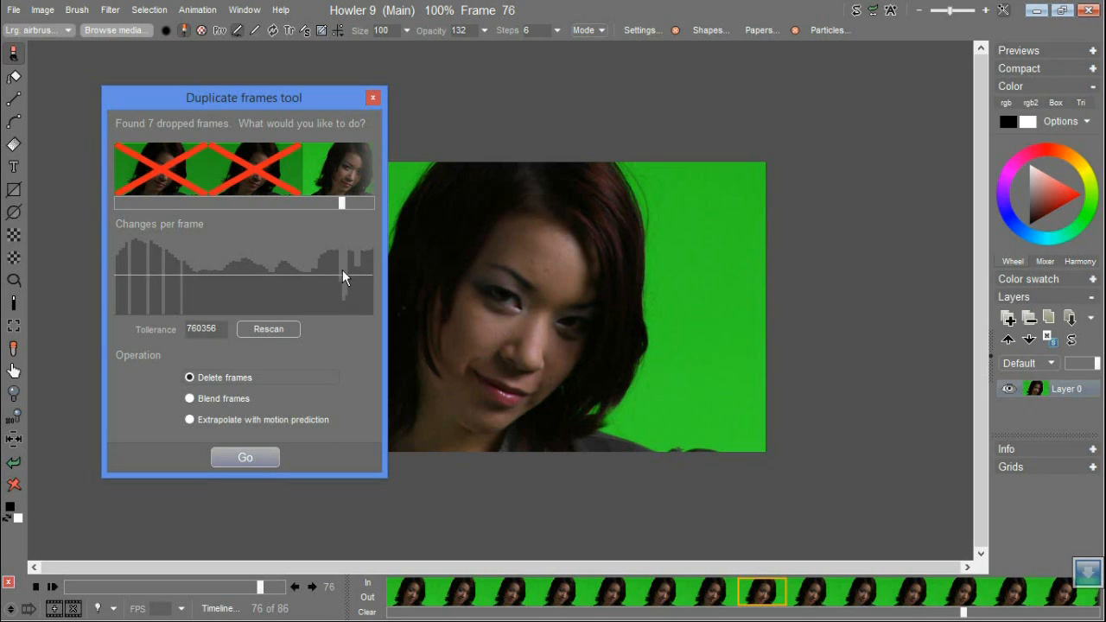
{"action": "mouse_move", "coordinate": [352, 369]}
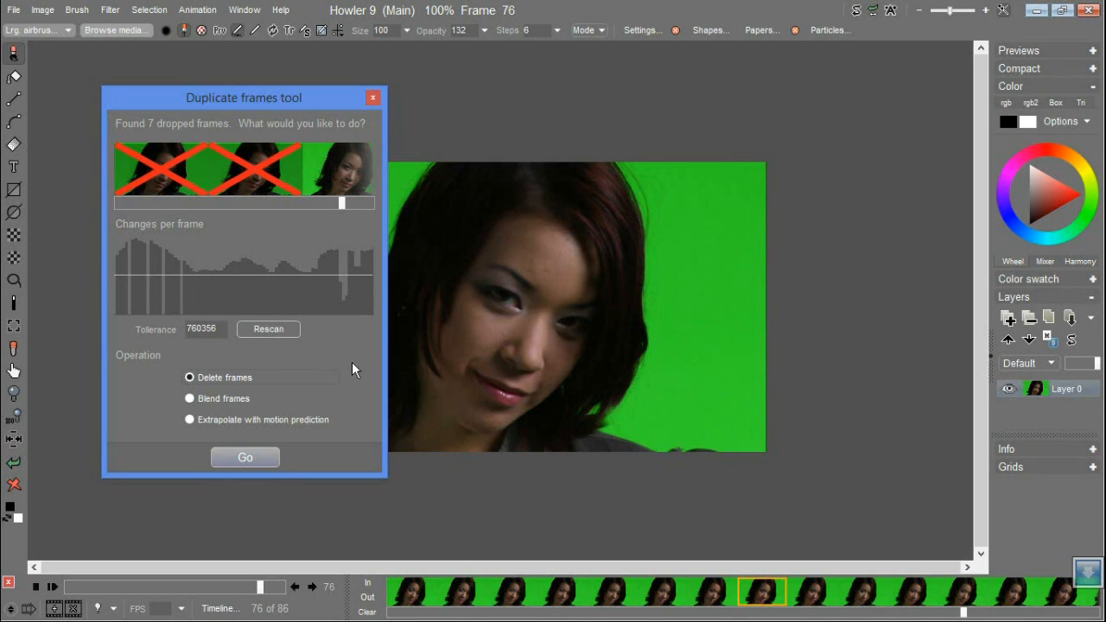